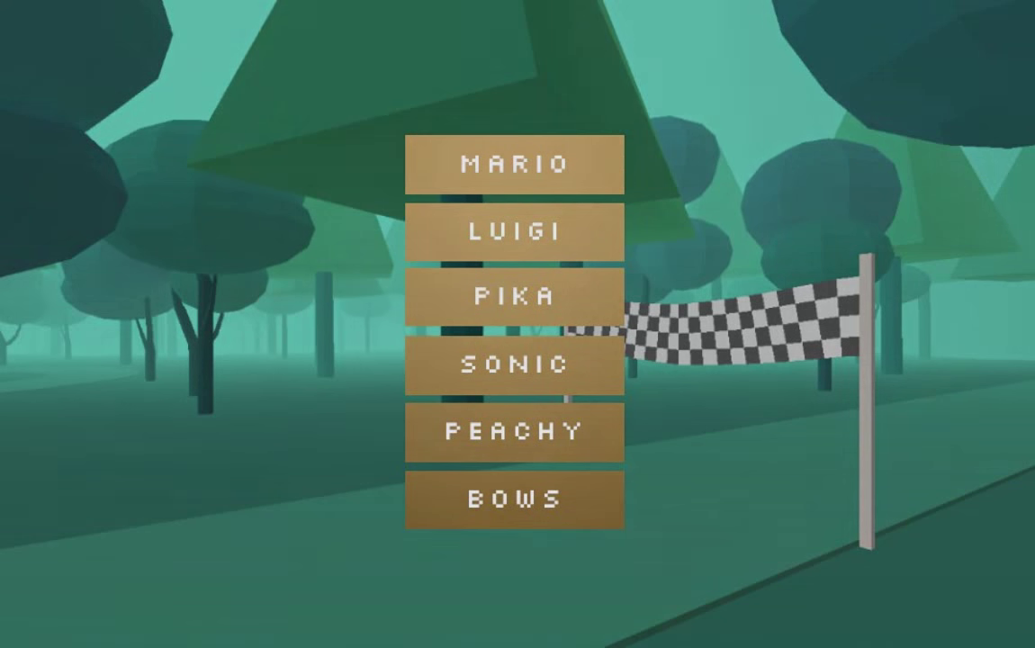
Step: Choose Bows as the racer from the character select list
{"action": "left_click", "coordinate": [511, 230]}
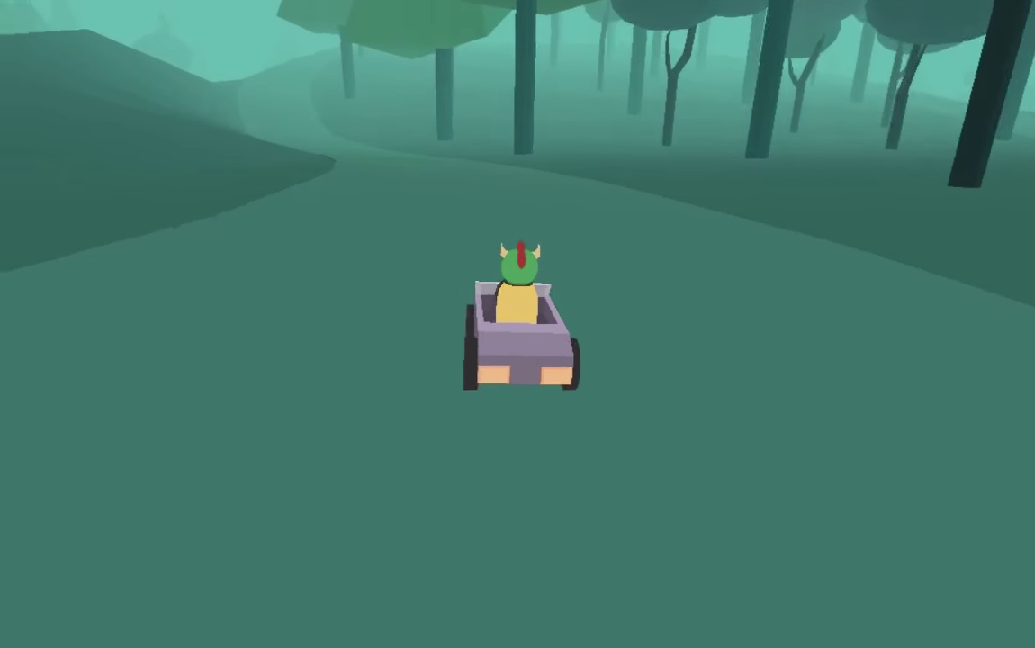
Step: Drive Bows's kart off the track onto the grass, then steer back onto the forest track
{"action": "key", "text": "up"}
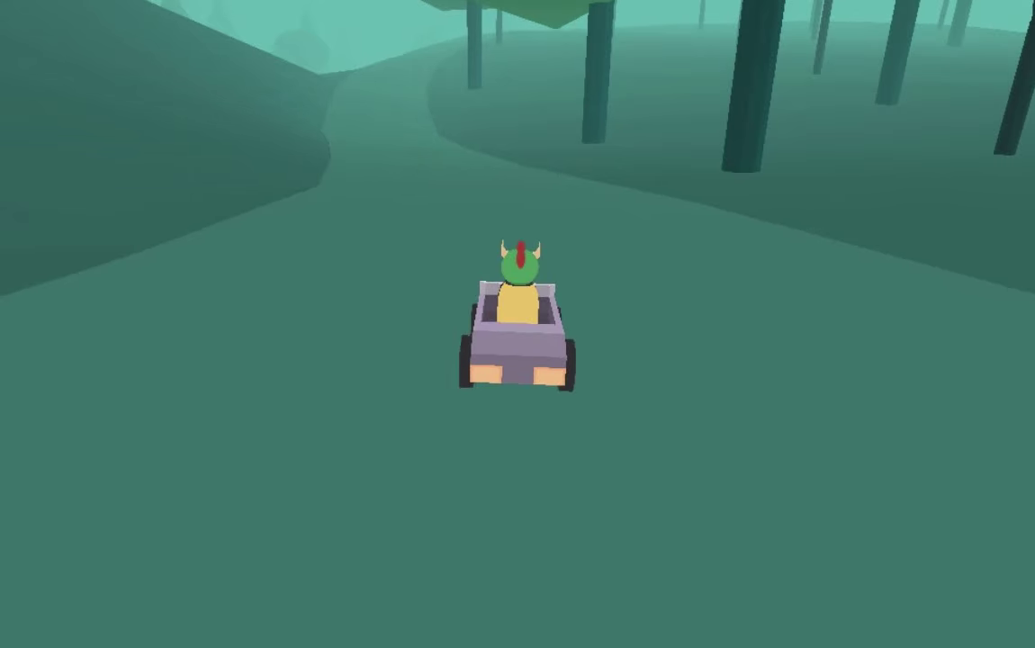
{"action": "key", "text": "Up"}
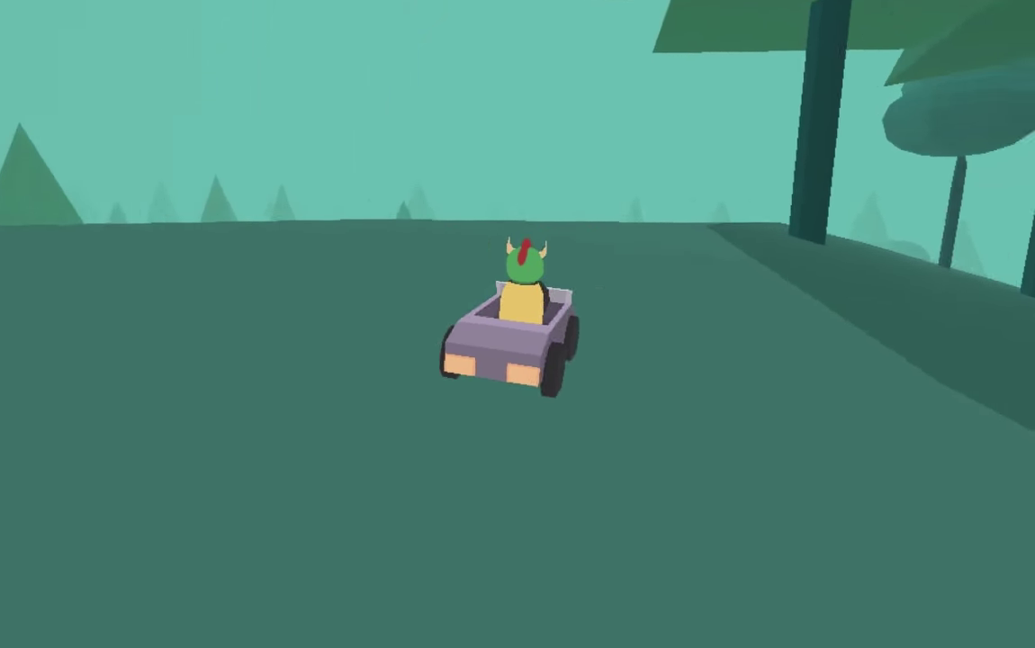
{"action": "key", "text": "w"}
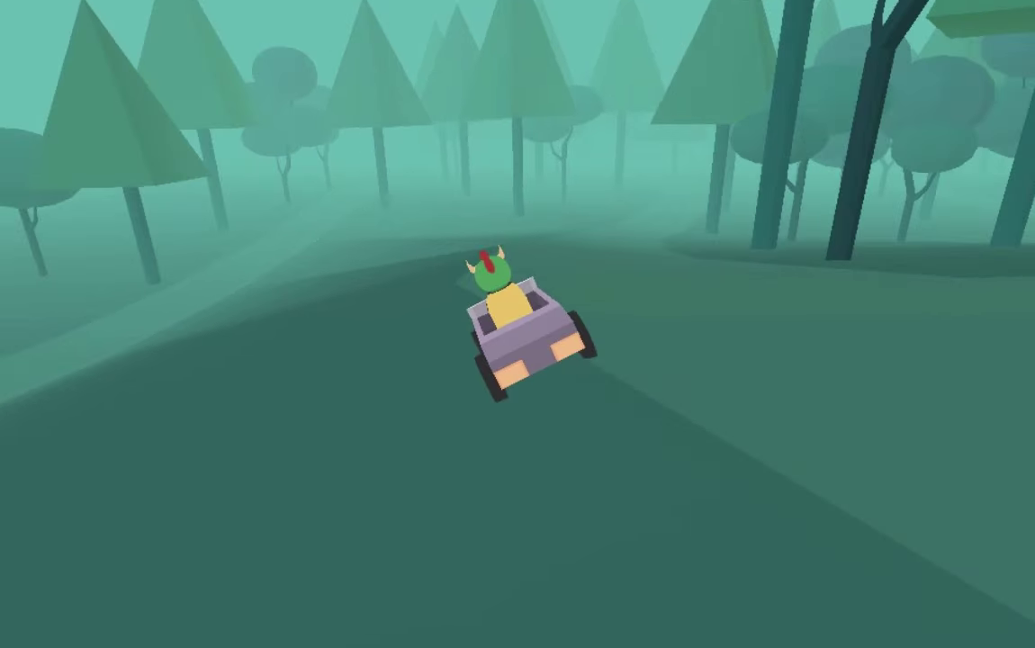
{"action": "key", "text": "Up"}
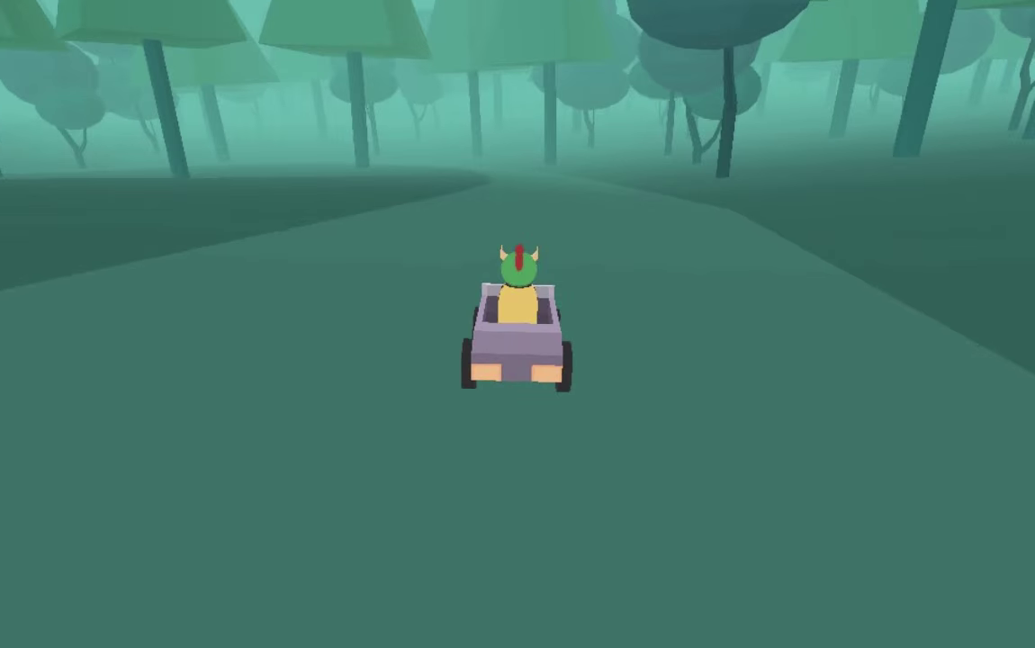
Step: Drive the kart away from the track and out across the empty terrain past the trees
{"action": "key", "text": "Up"}
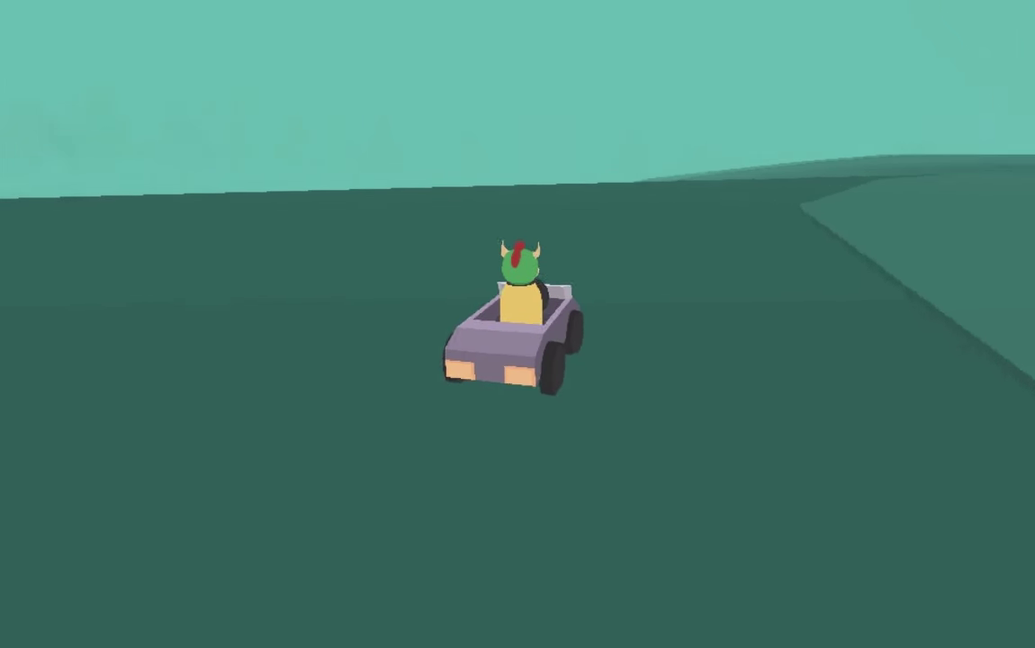
{"action": "key", "text": "w"}
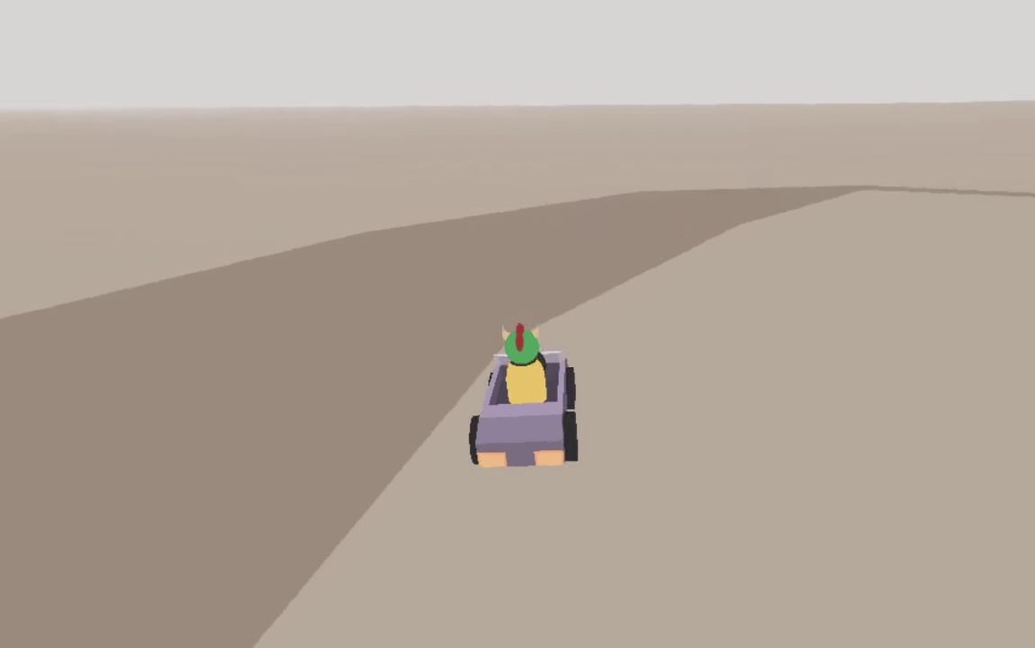
Step: Accelerate off the track into the empty brown terrain and down the sloping ground toward the hills
{"action": "key", "text": "w"}
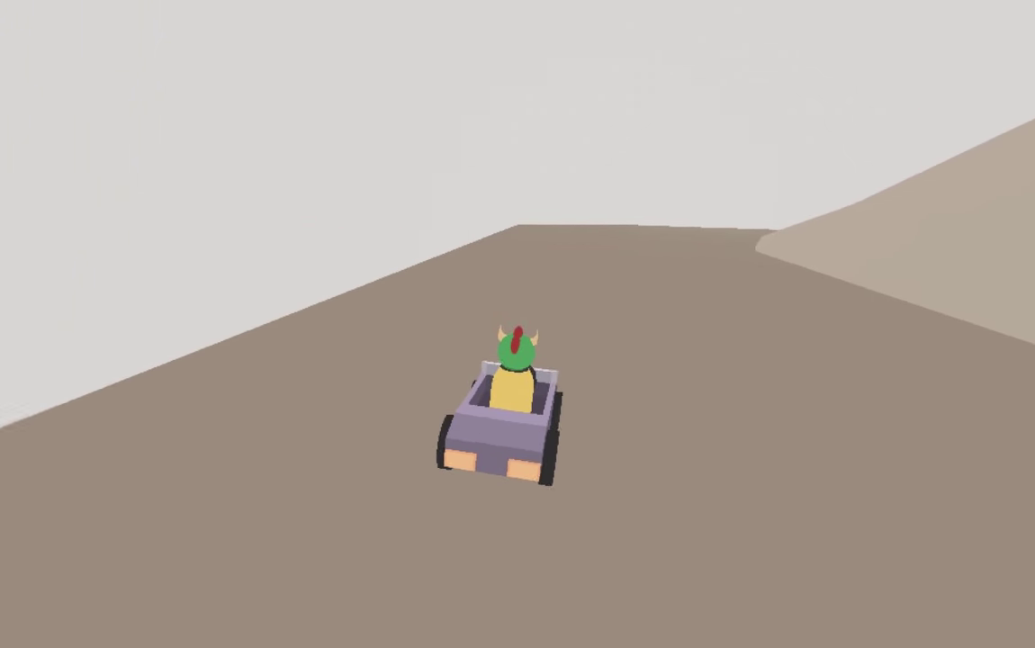
{"action": "key", "text": "Up"}
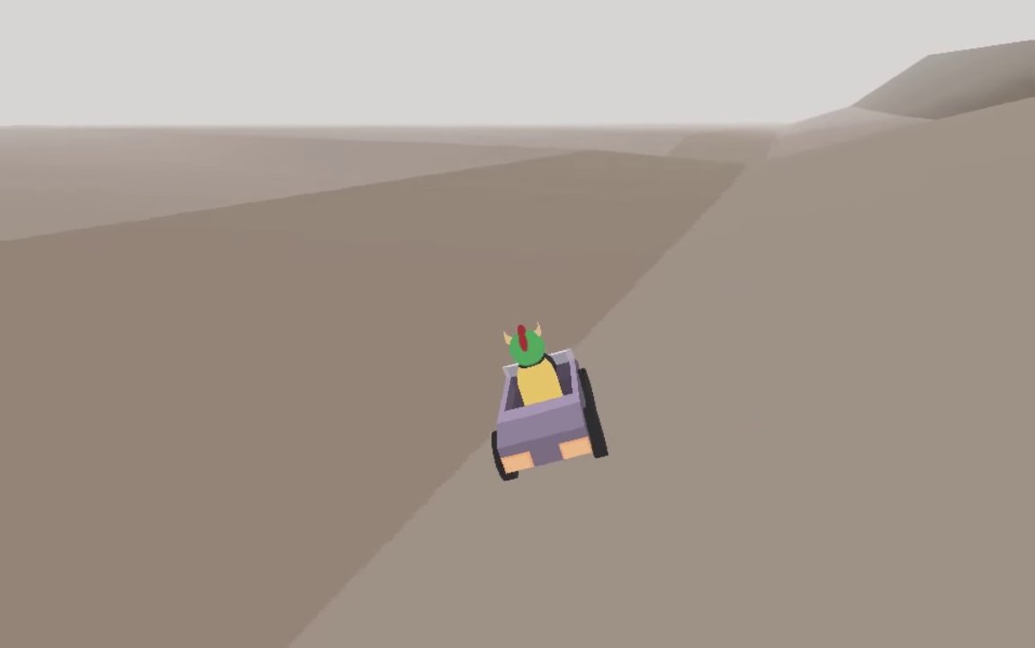
{"action": "key", "text": "Up"}
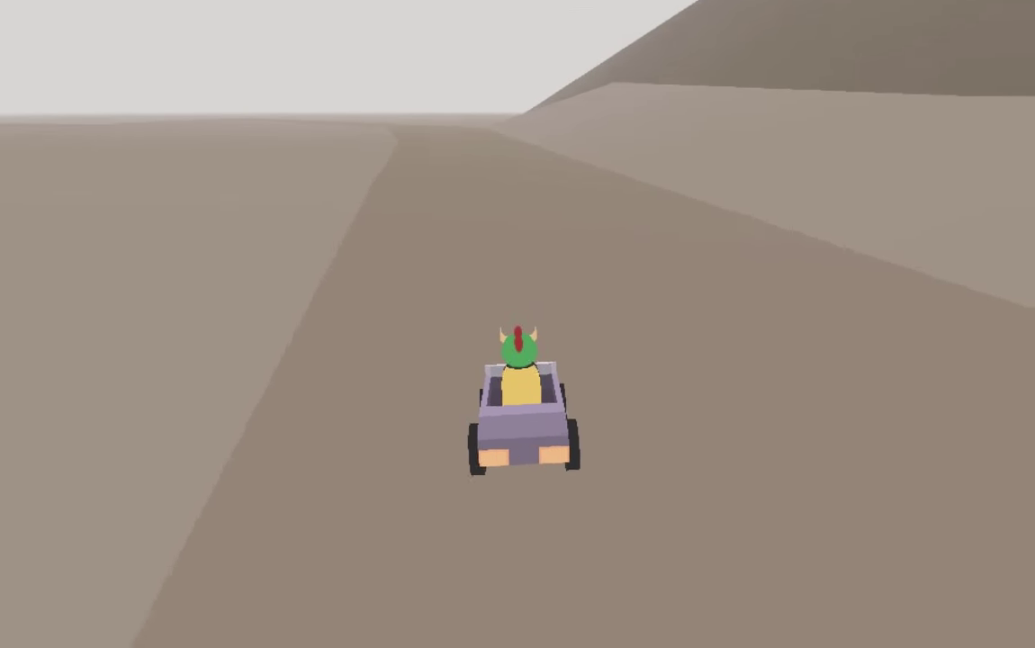
Step: Keep the kart rolling along the green stretch beside the slope and onto the flat brown plain
{"action": "key", "text": "Up"}
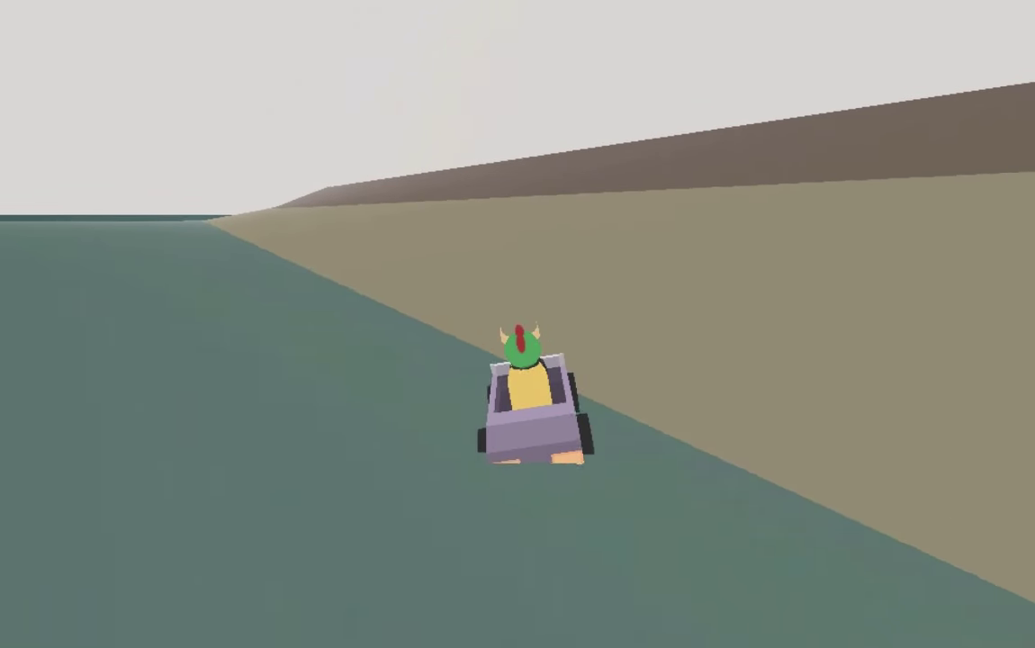
{"action": "key", "text": "Up"}
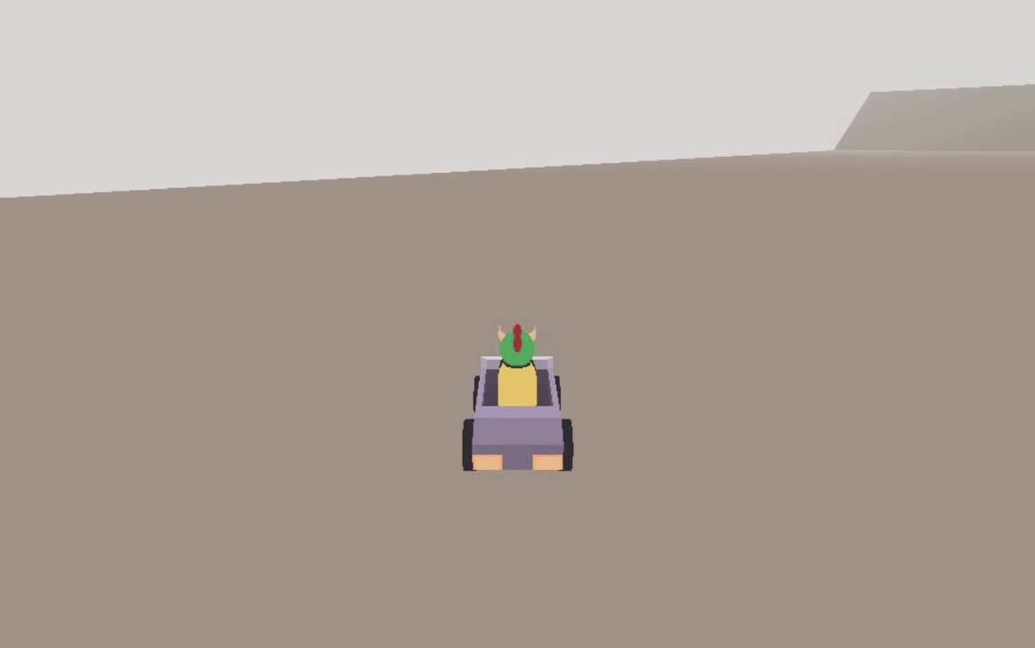
Step: Steer right past the tall rock wall and line the kart up along the long narrow brown strip
{"action": "key", "text": "w"}
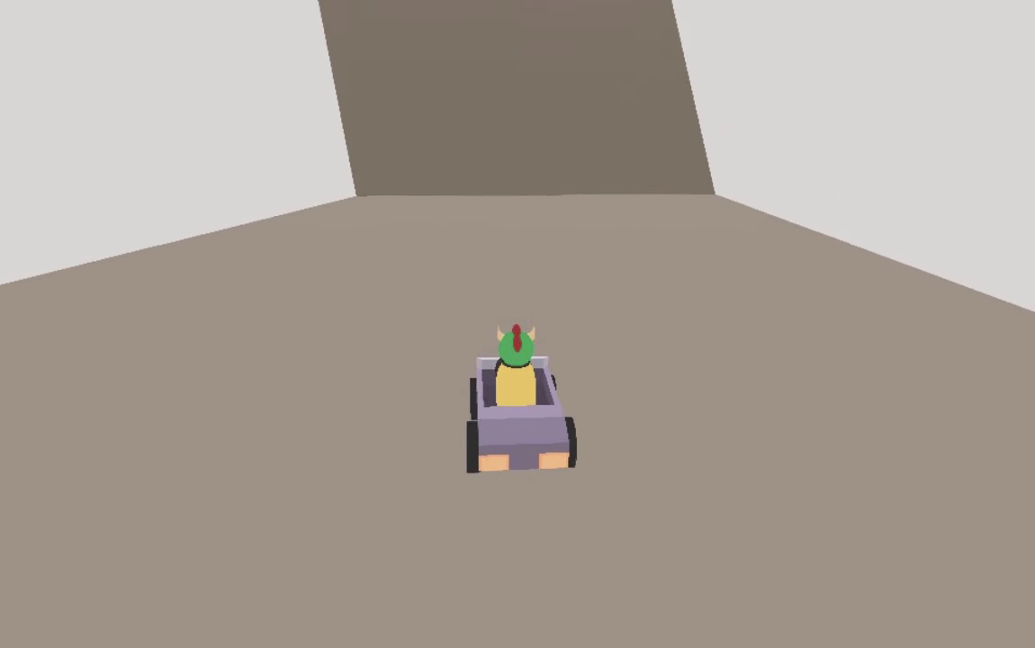
{"action": "key", "text": "Right"}
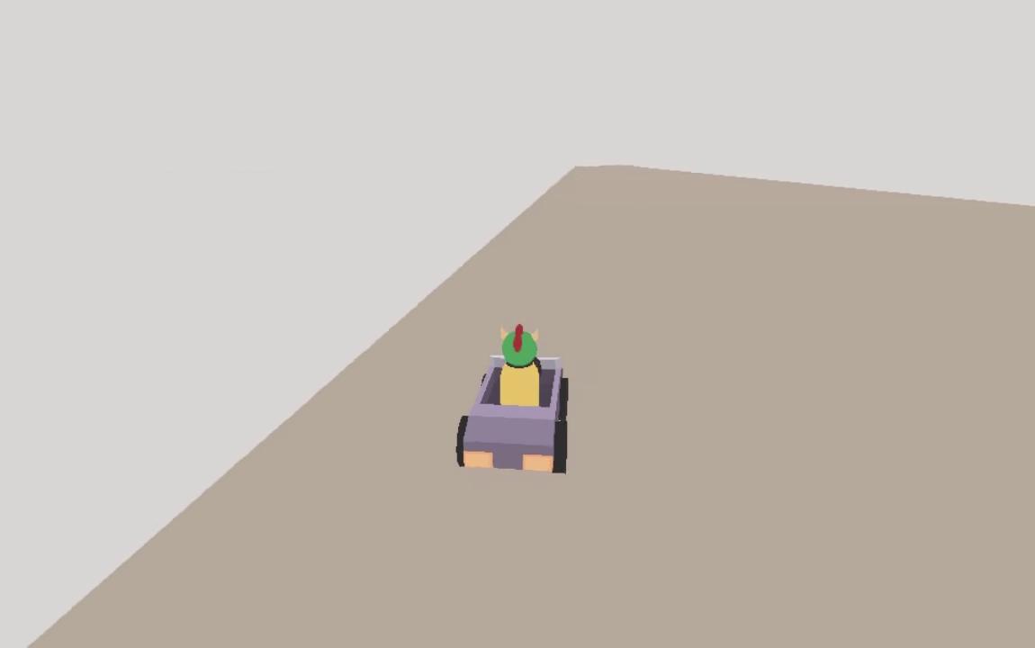
{"action": "key", "text": "Up"}
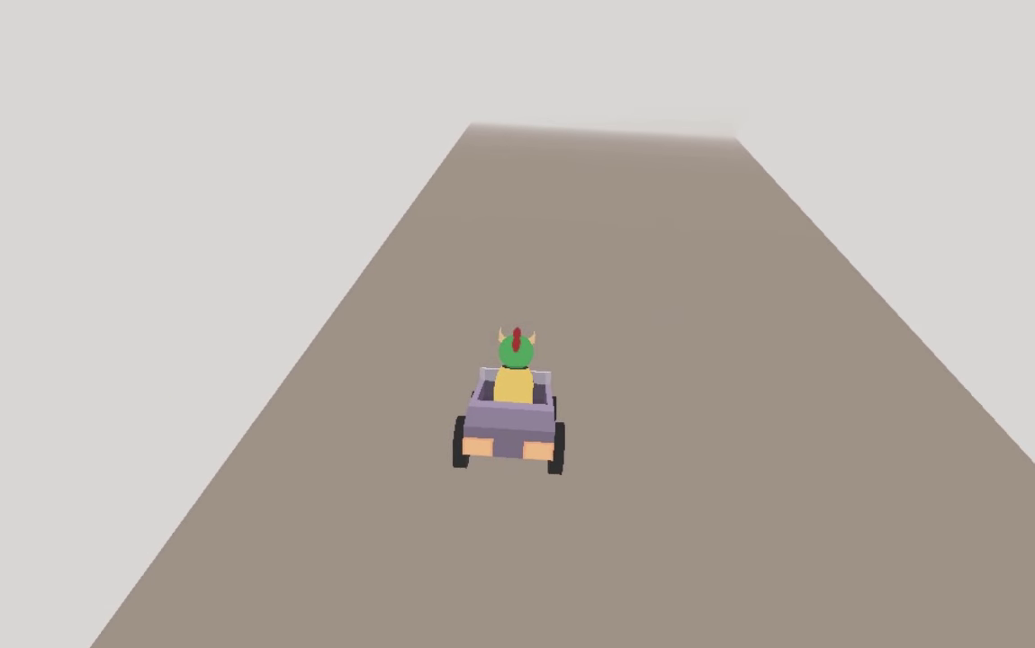